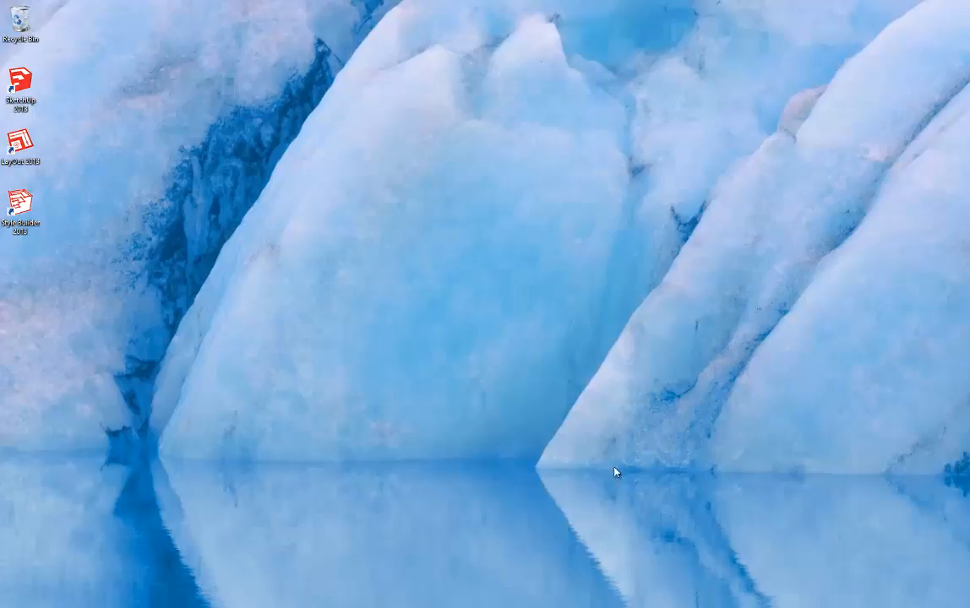
- Open the Windows 8 Start screen from the desktop's bottom-left corner
click(13, 596)
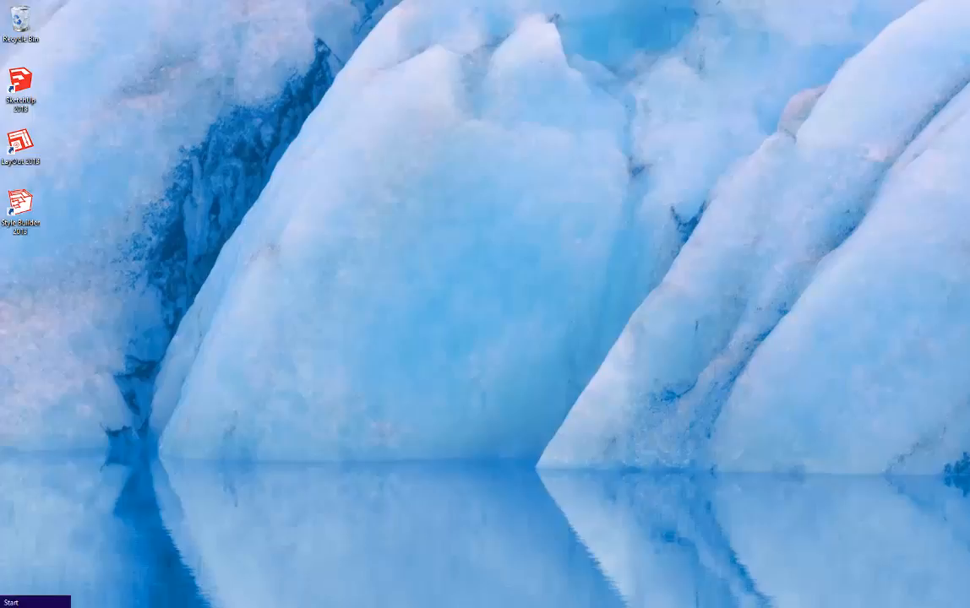
click(15, 603)
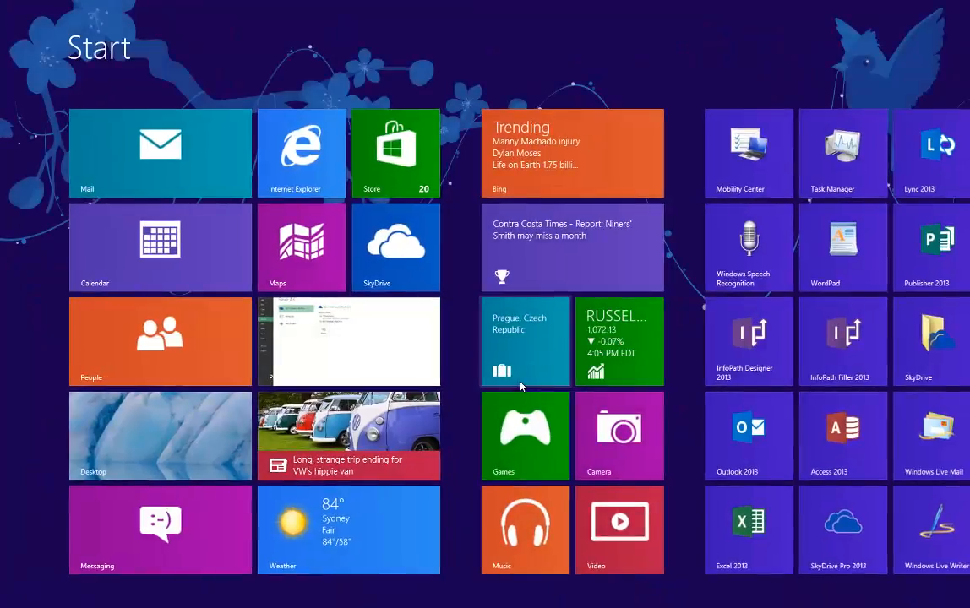
- Scroll the Start screen to the Excel 2013 tile and launch Excel
scroll(right, 3)
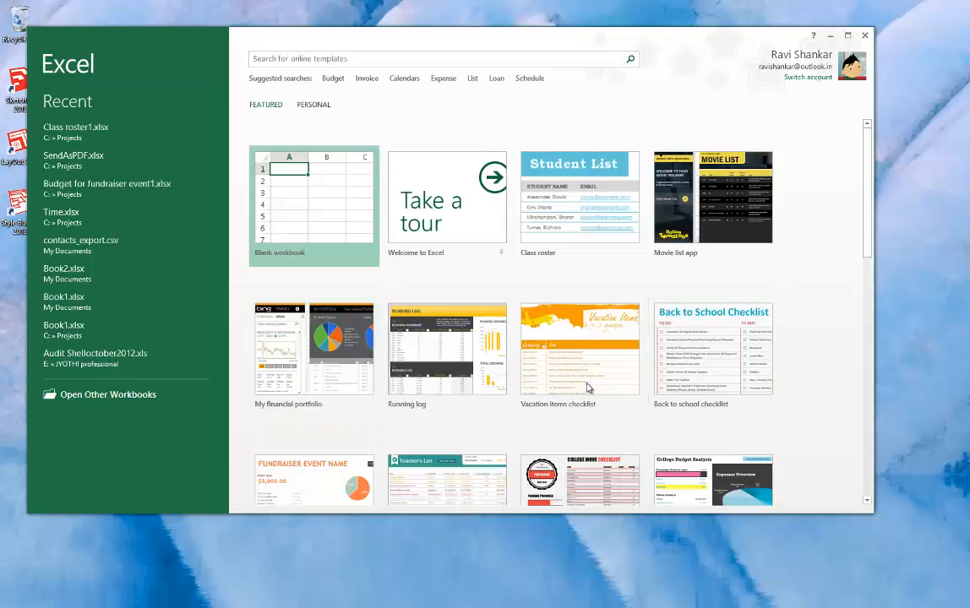
mouse_move(330, 235)
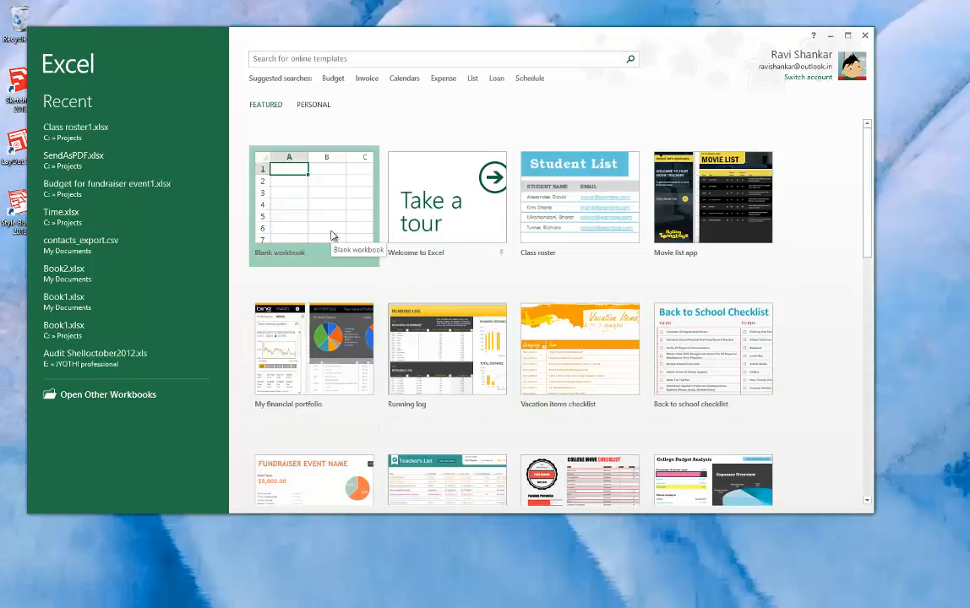
mouse_move(661, 238)
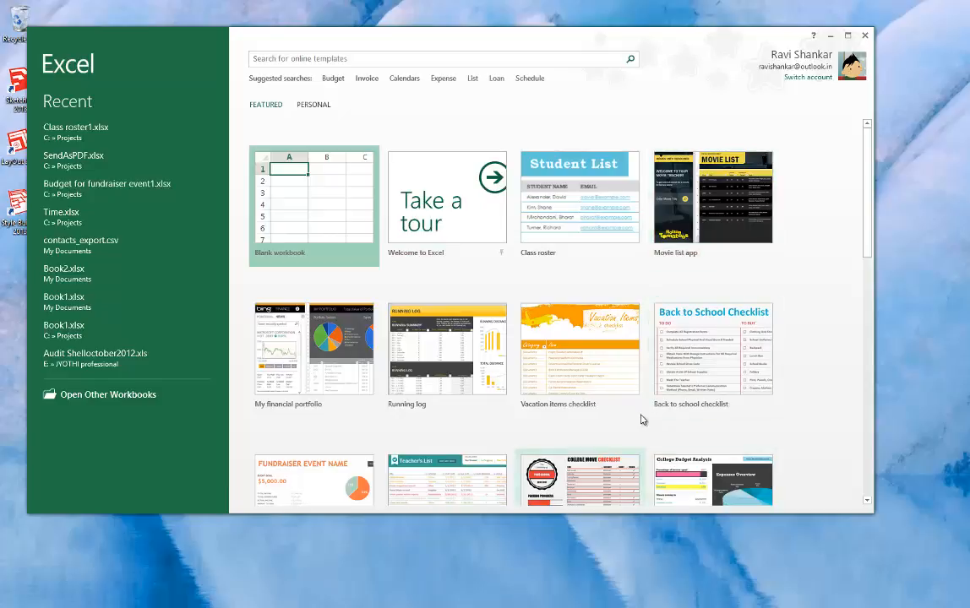
scroll(down, 3)
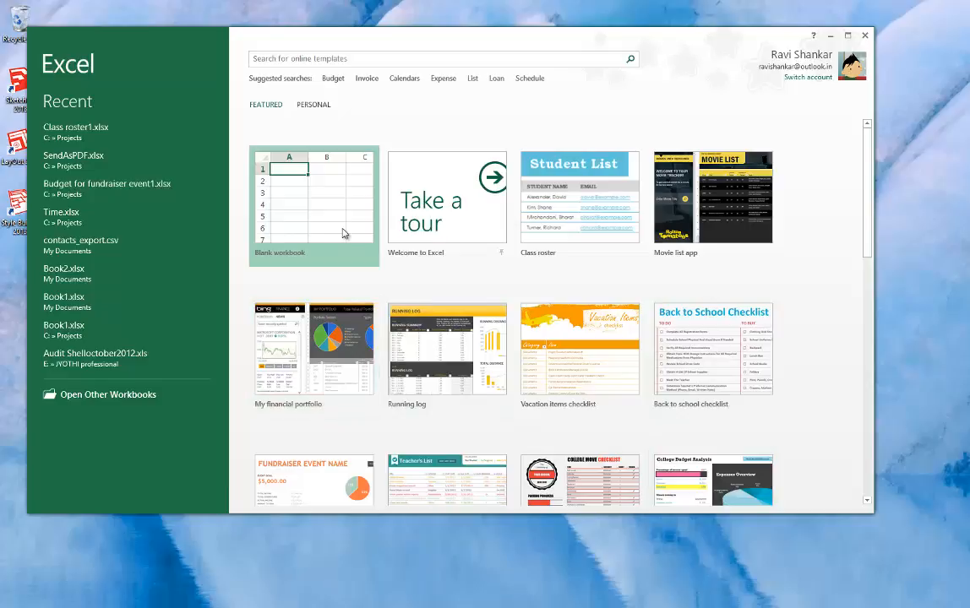
- Create blank workbook Book1 and switch to the FILE Backstage view
click(314, 198)
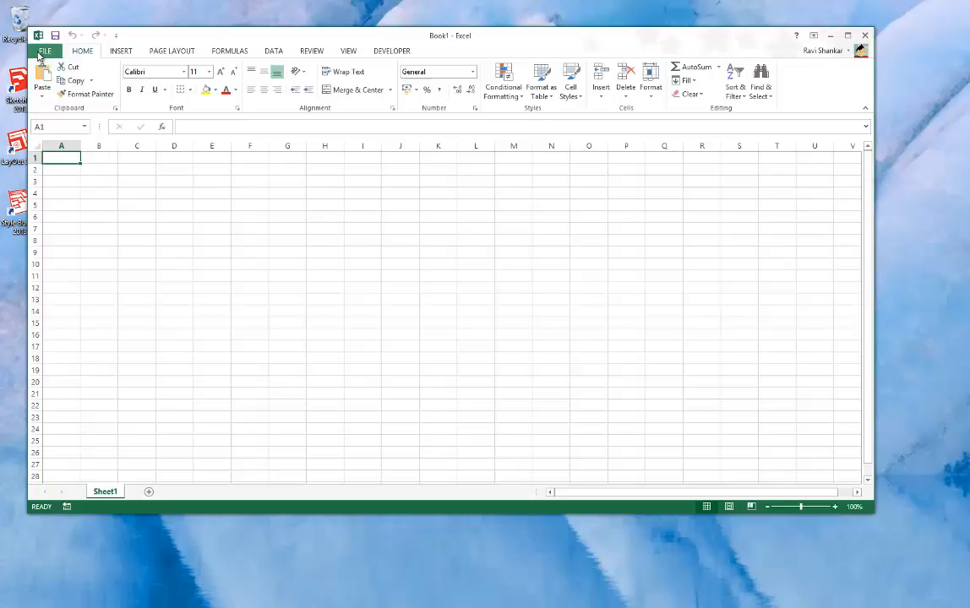
click(46, 34)
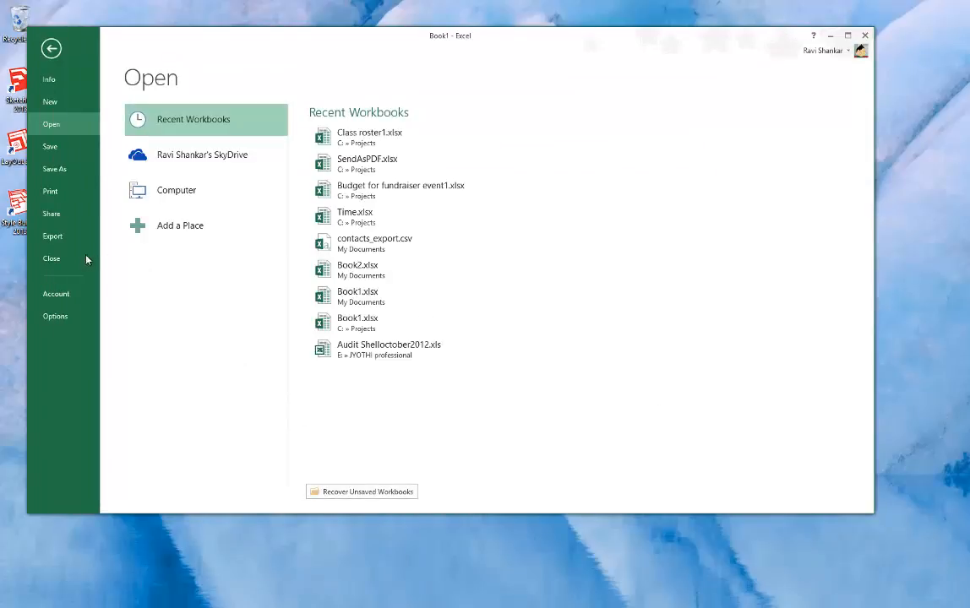
- In Excel Options, uncheck 'Show the Start screen when this application starts' and confirm with OK
click(54, 48)
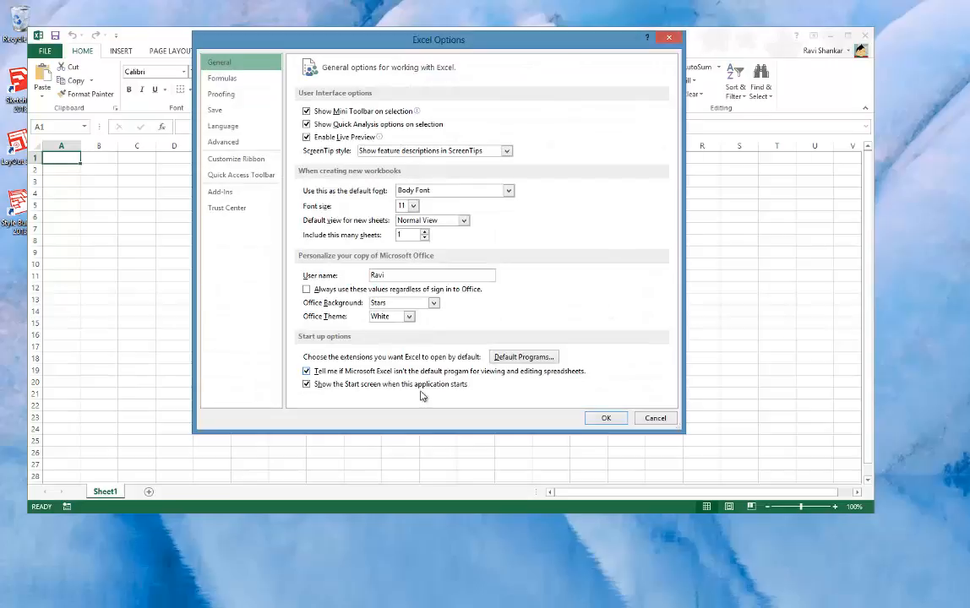
mouse_move(400, 392)
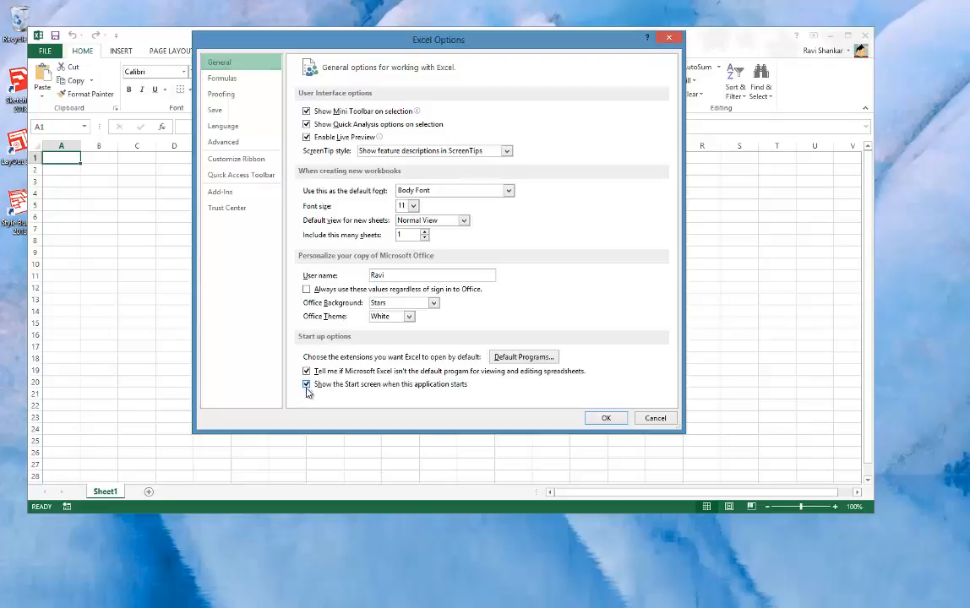
click(306, 384)
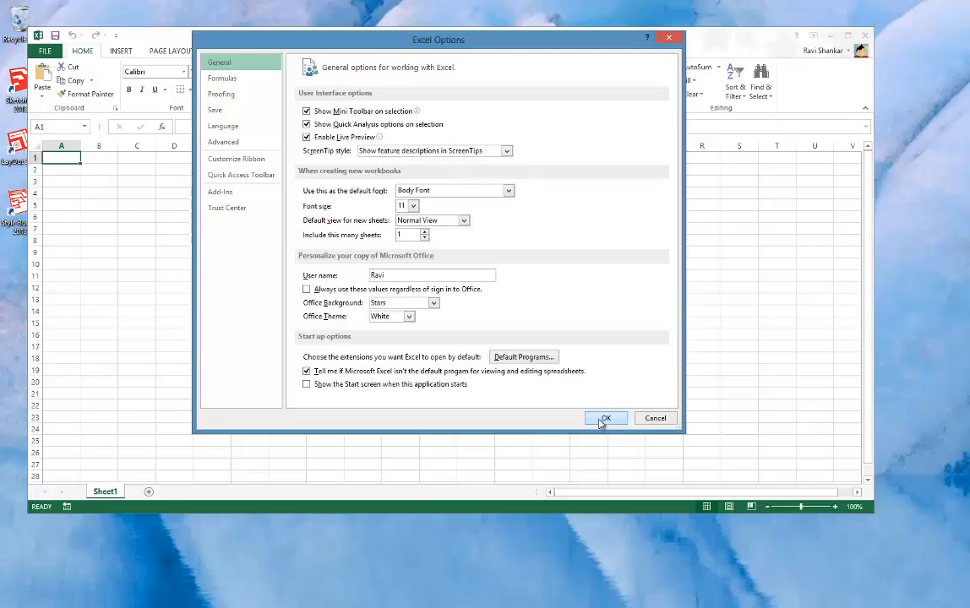
click(609, 418)
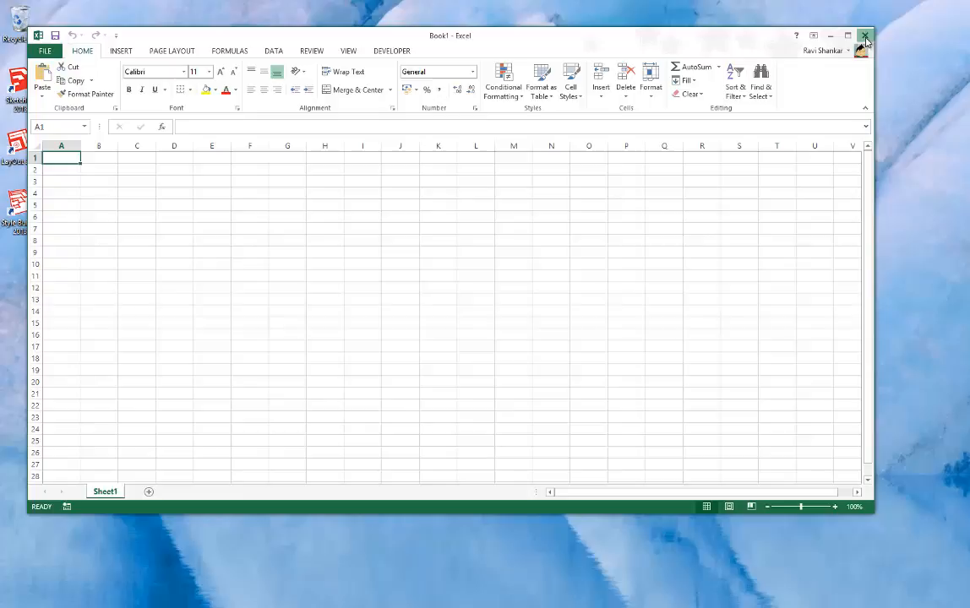
- Close Excel and relaunch it from the Excel 2013 Start screen tile
click(867, 31)
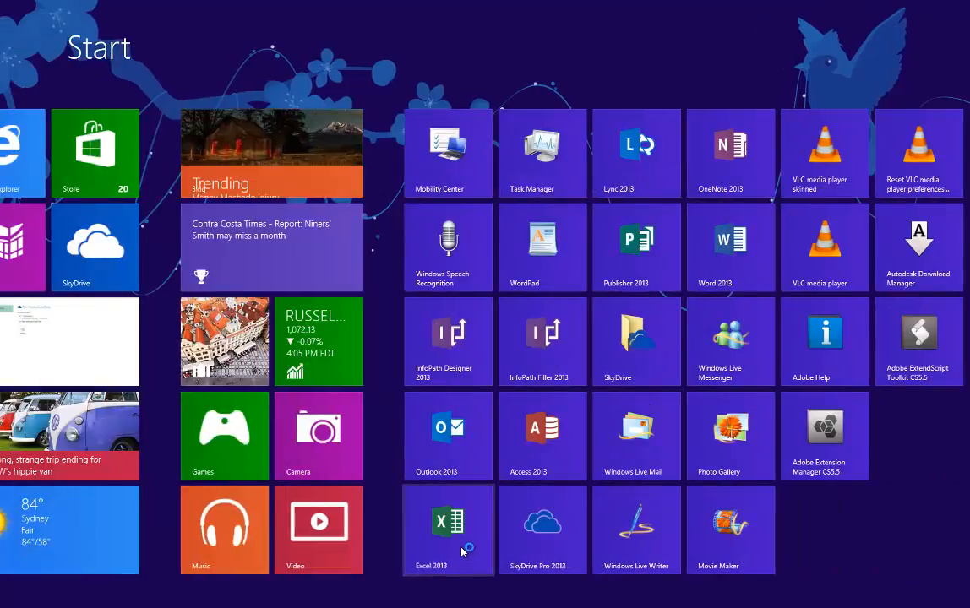
click(448, 530)
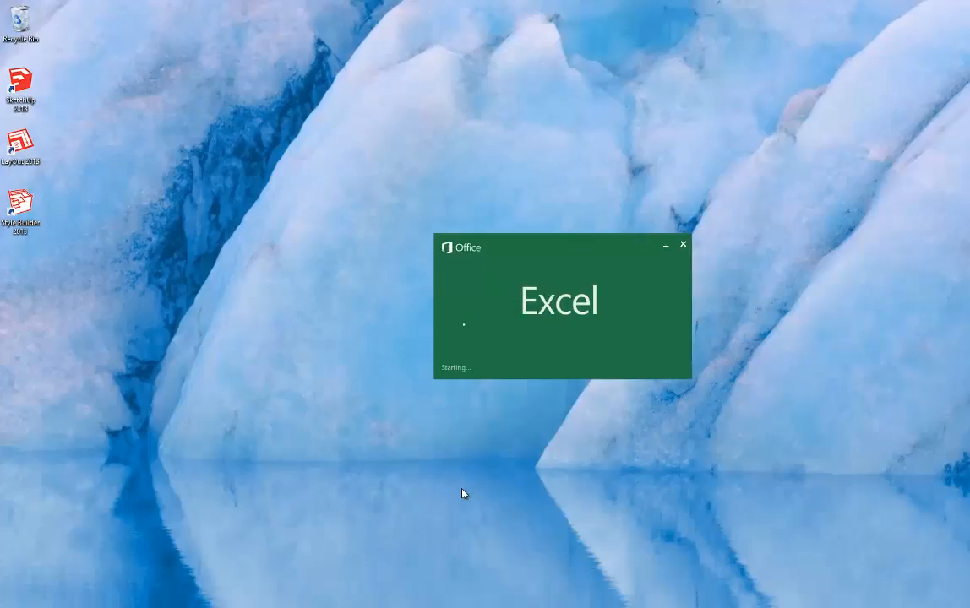